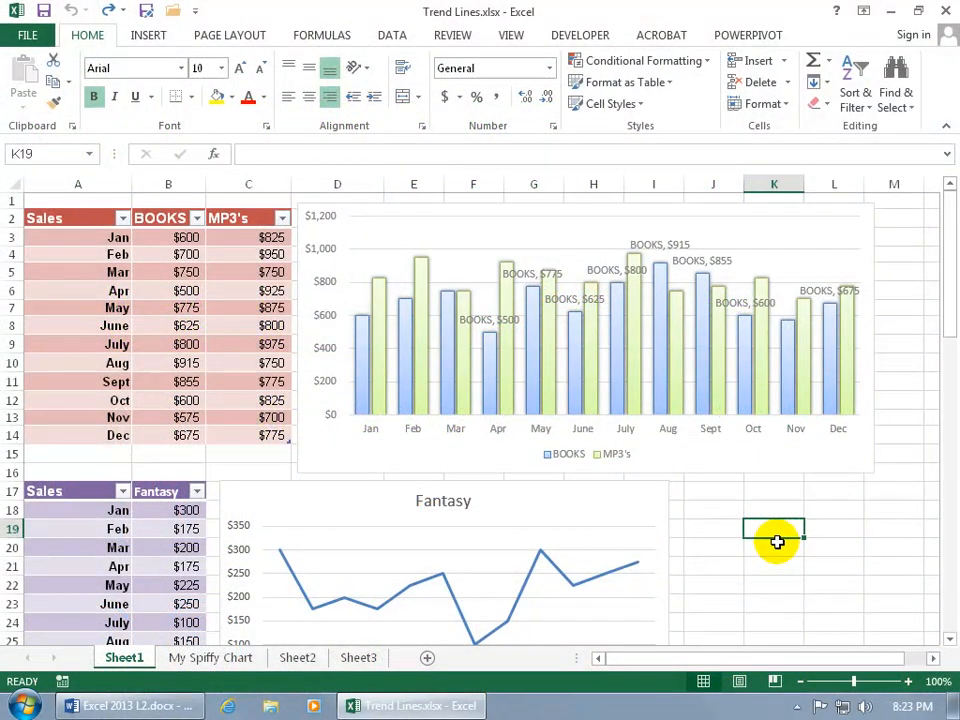
pyautogui.moveTo(550, 348)
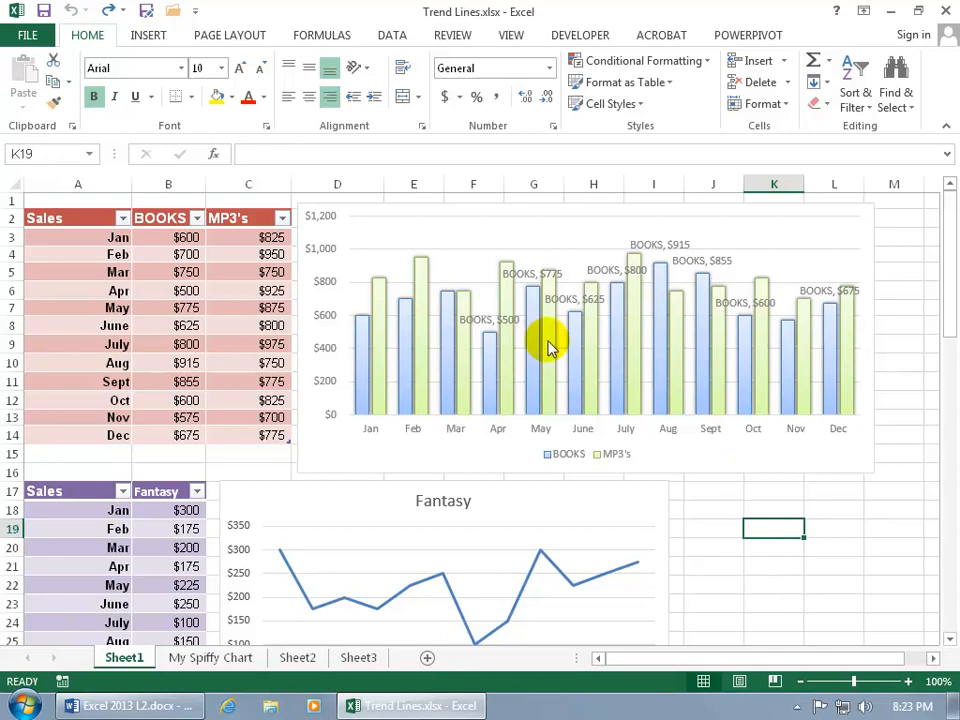
pyautogui.moveTo(696, 340)
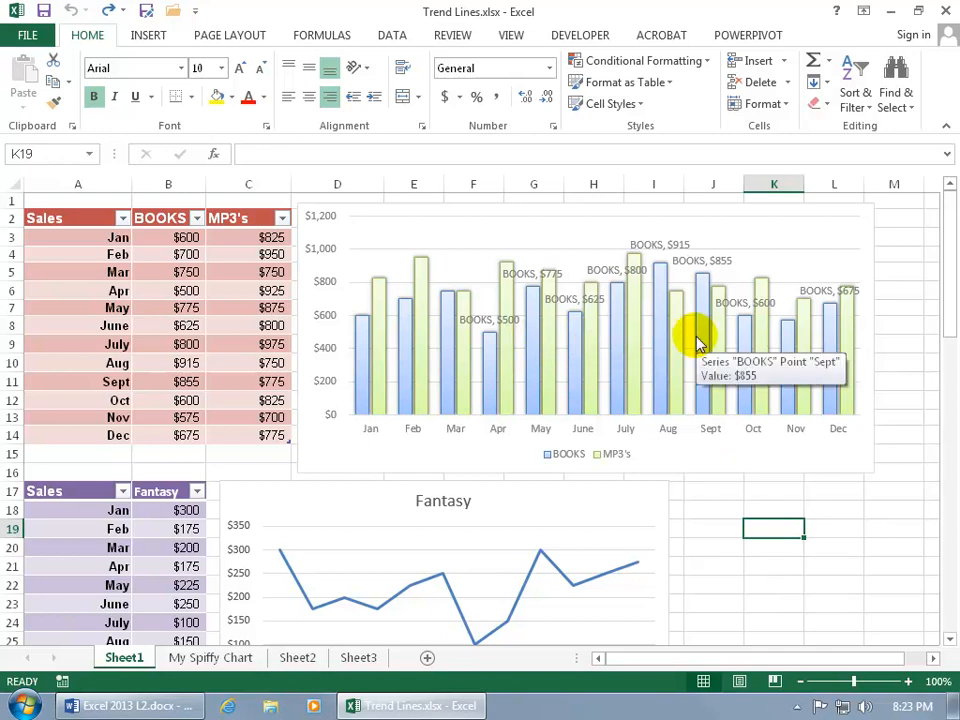
pyautogui.moveTo(584, 356)
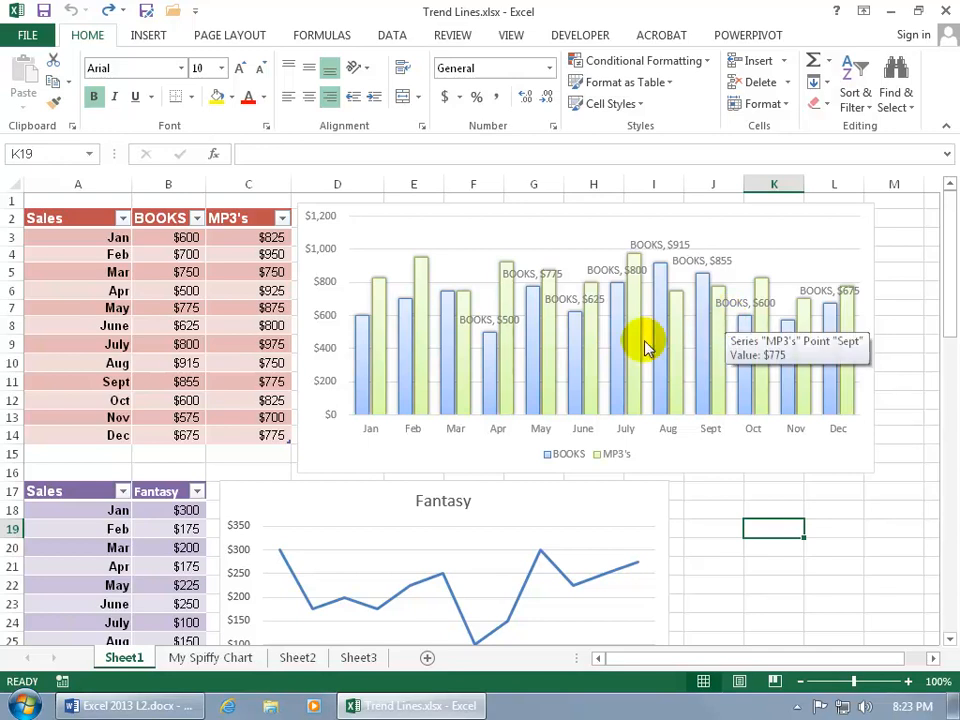
pyautogui.moveTo(504, 364)
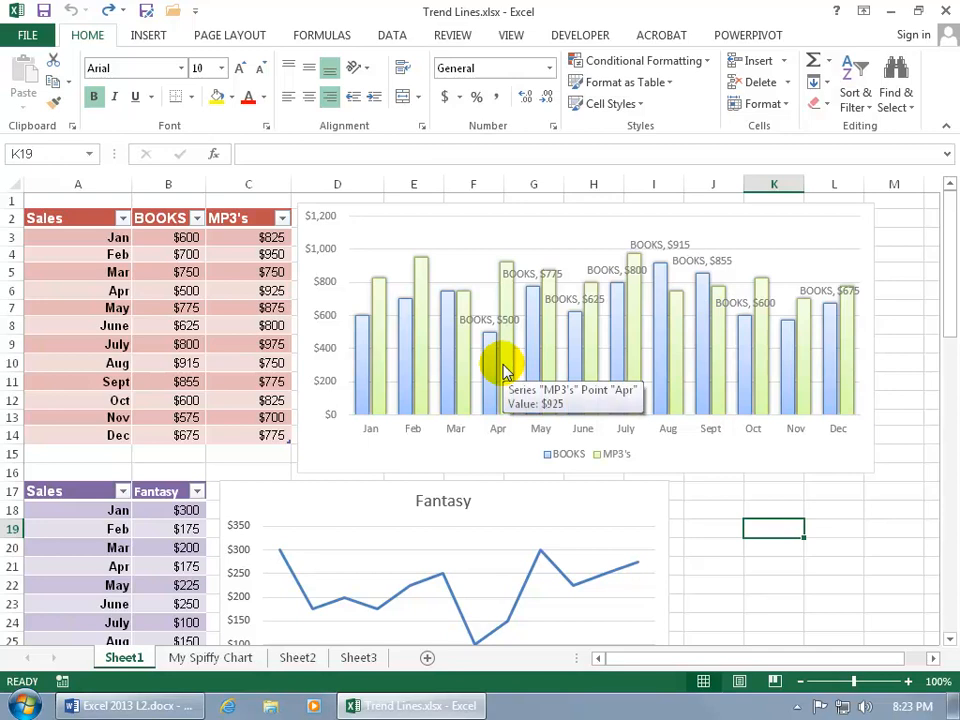
# Add a trendline to the BOOKS series from its right-click menu
pyautogui.rightClick(486, 344)
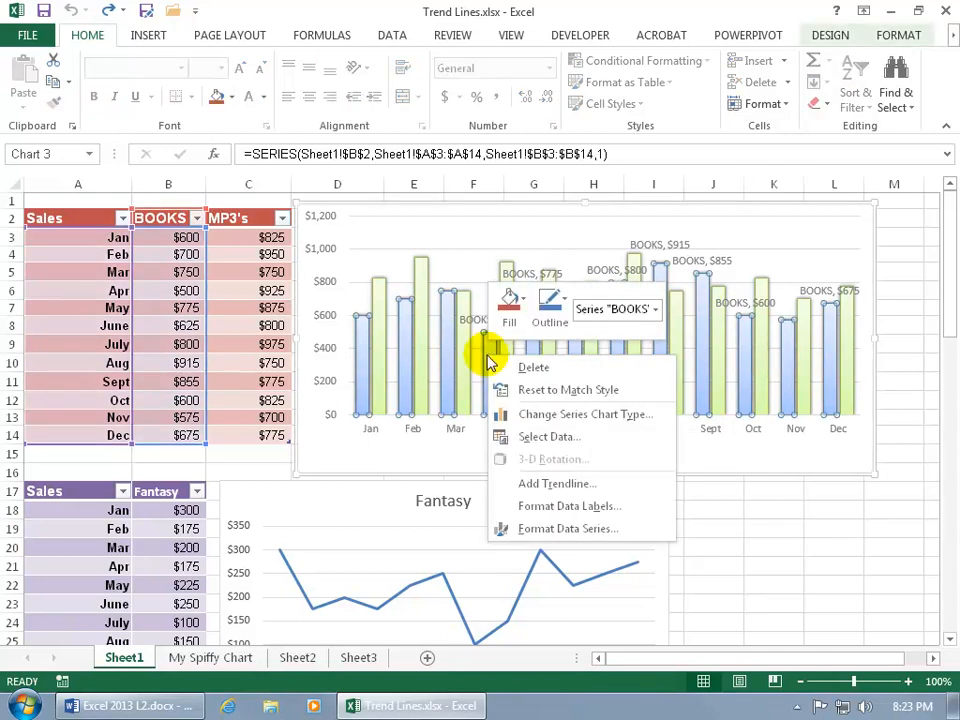
pyautogui.moveTo(360, 344)
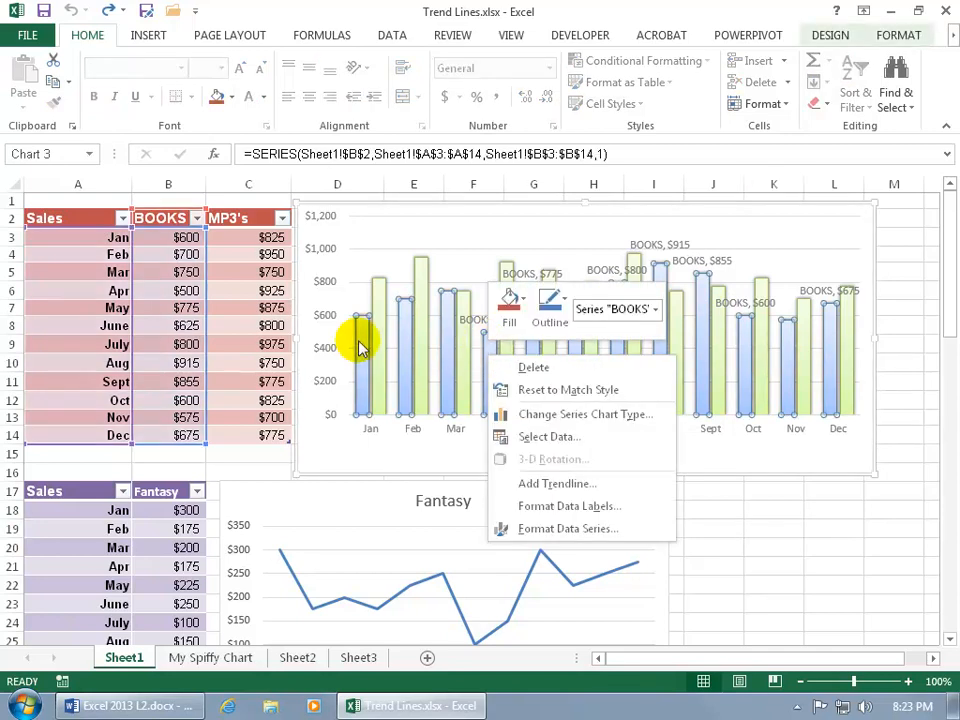
pyautogui.moveTo(740, 348)
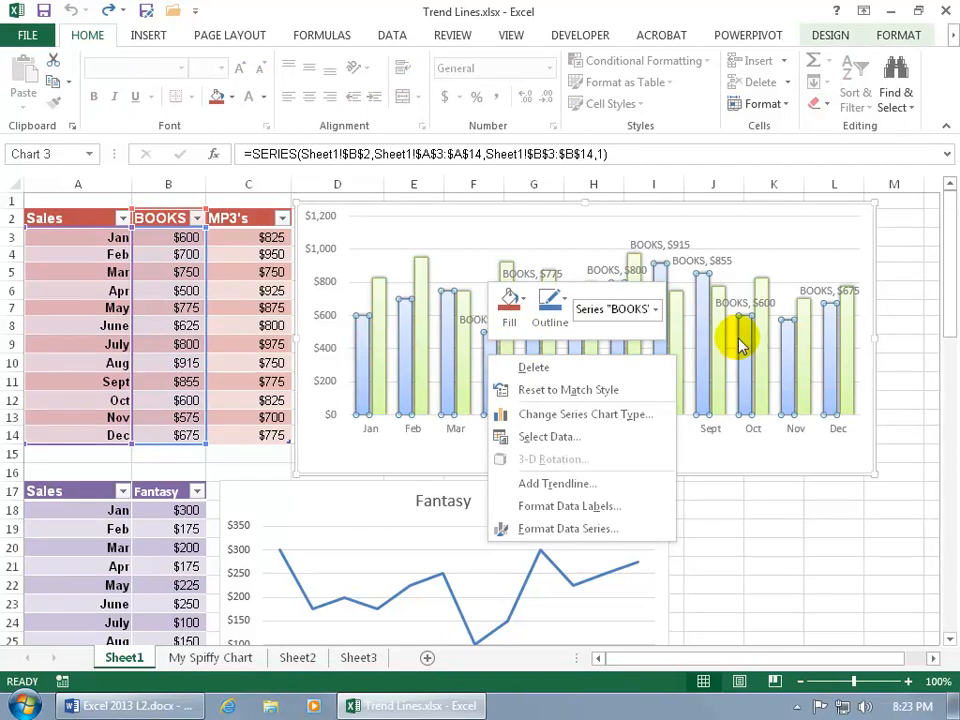
pyautogui.moveTo(556, 482)
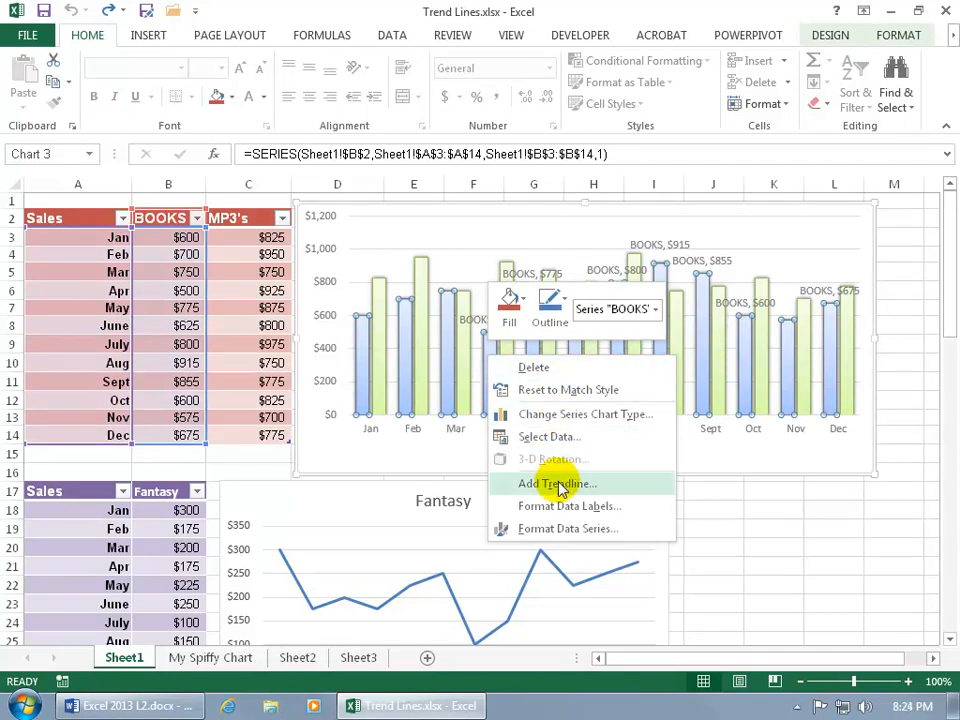
pyautogui.click(556, 482)
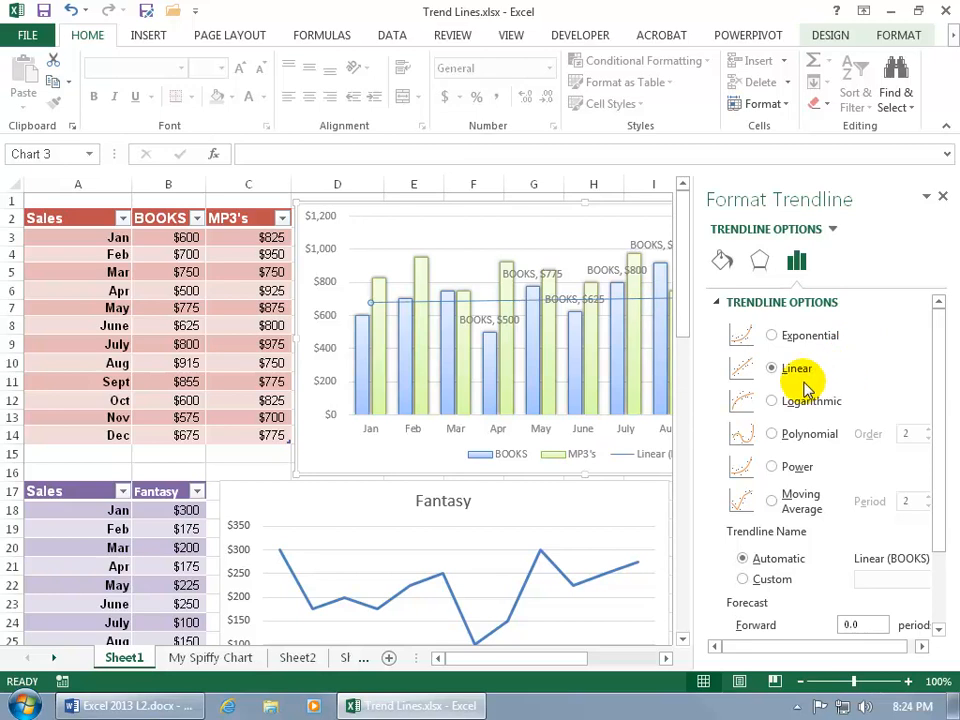
# Choose the Linear trendline type for the BOOKS trendline
pyautogui.click(772, 400)
pyautogui.write('Spiffy Tend')
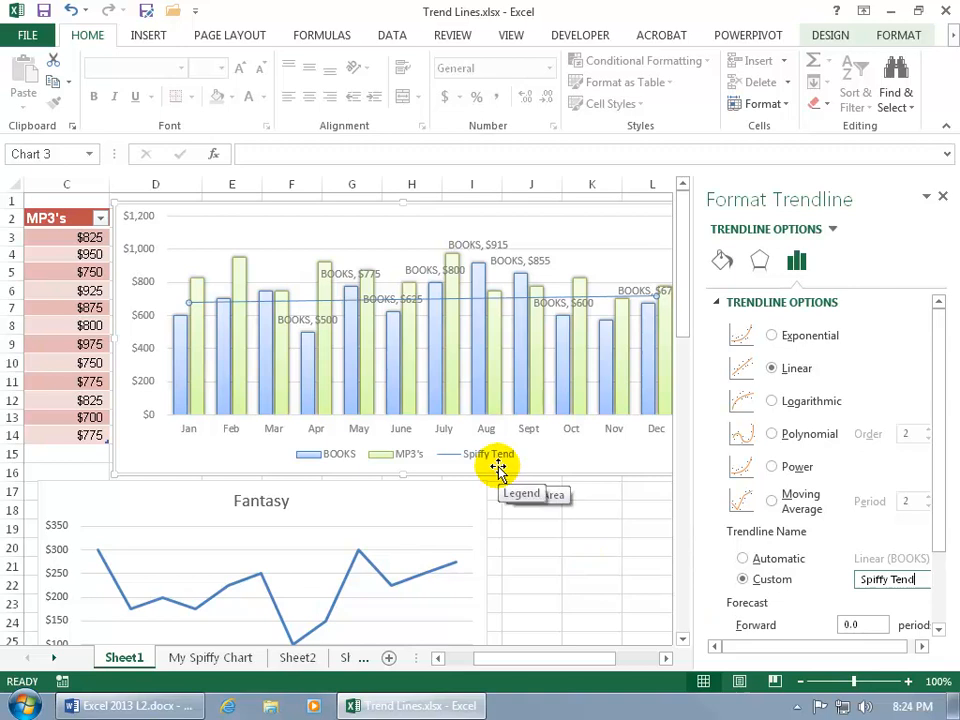
# Set the trendline's Forecast Forward value to 2 periods
pyautogui.scroll(-3)
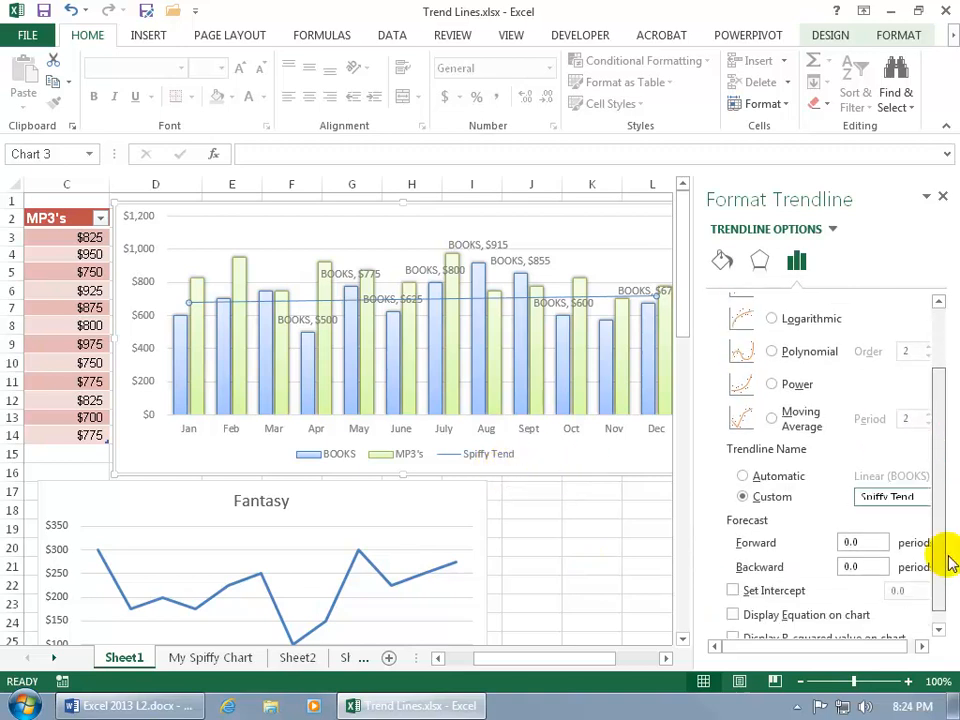
pyautogui.click(860, 542)
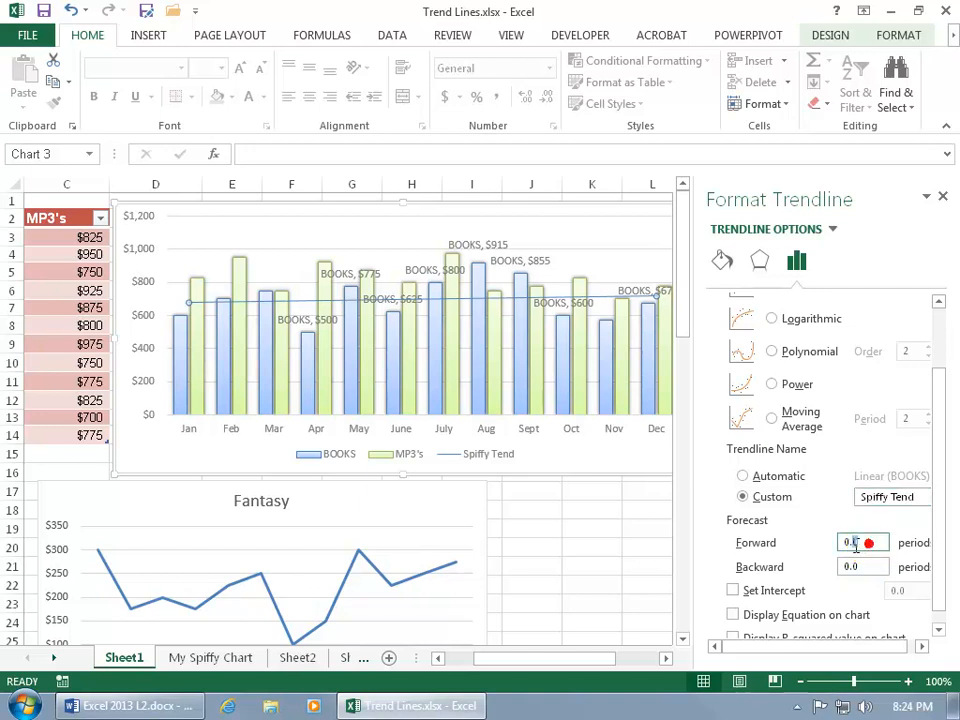
pyautogui.click(856, 542)
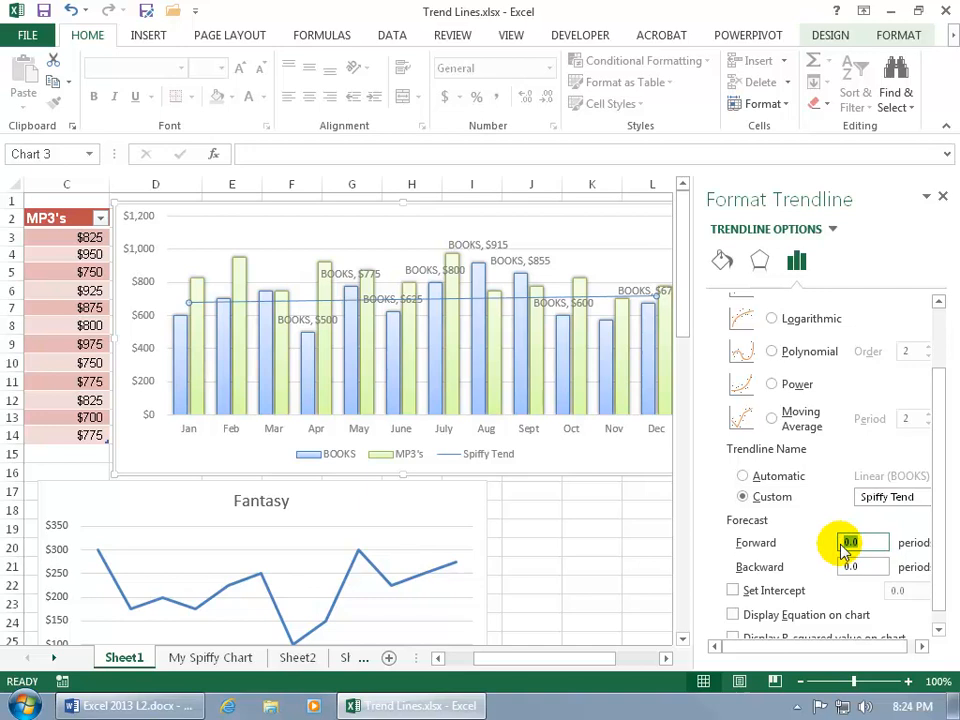
pyautogui.write('2')
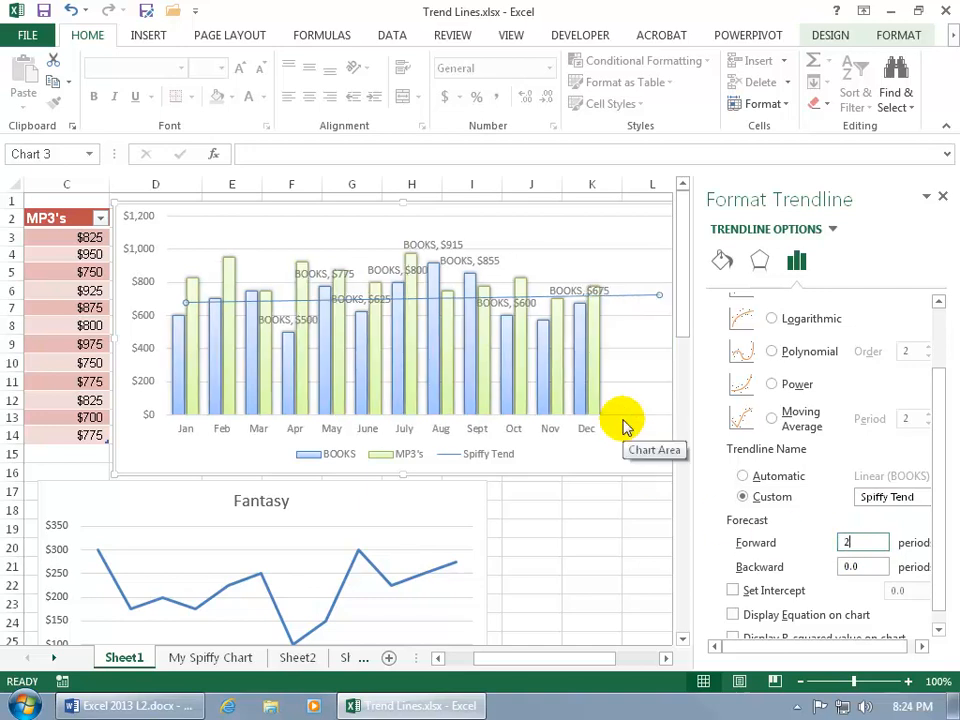
pyautogui.moveTo(632, 304)
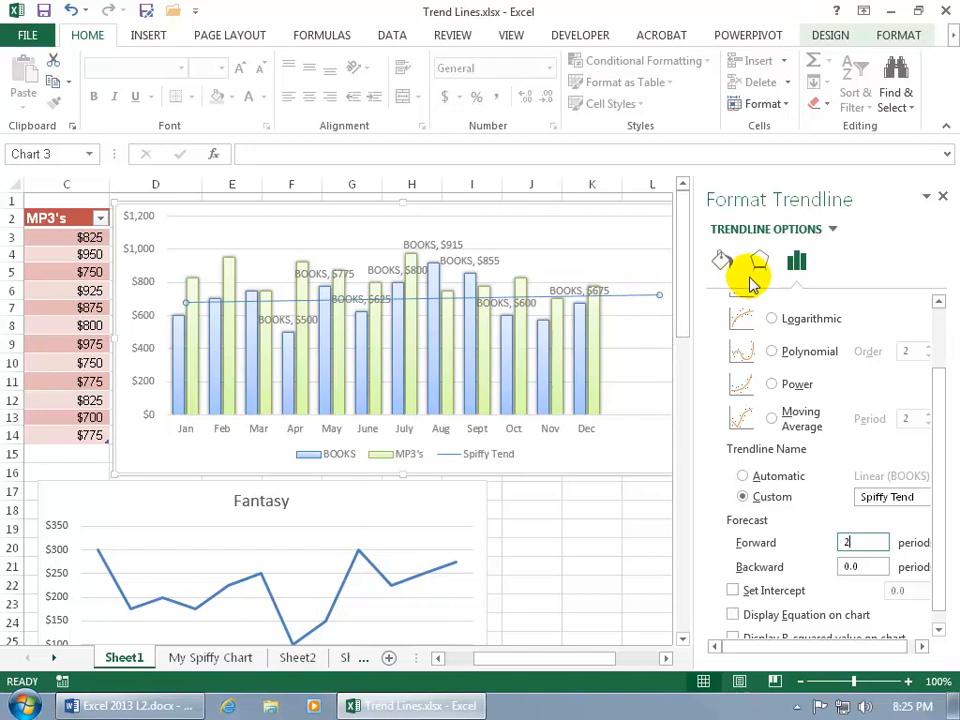
pyautogui.moveTo(722, 260)
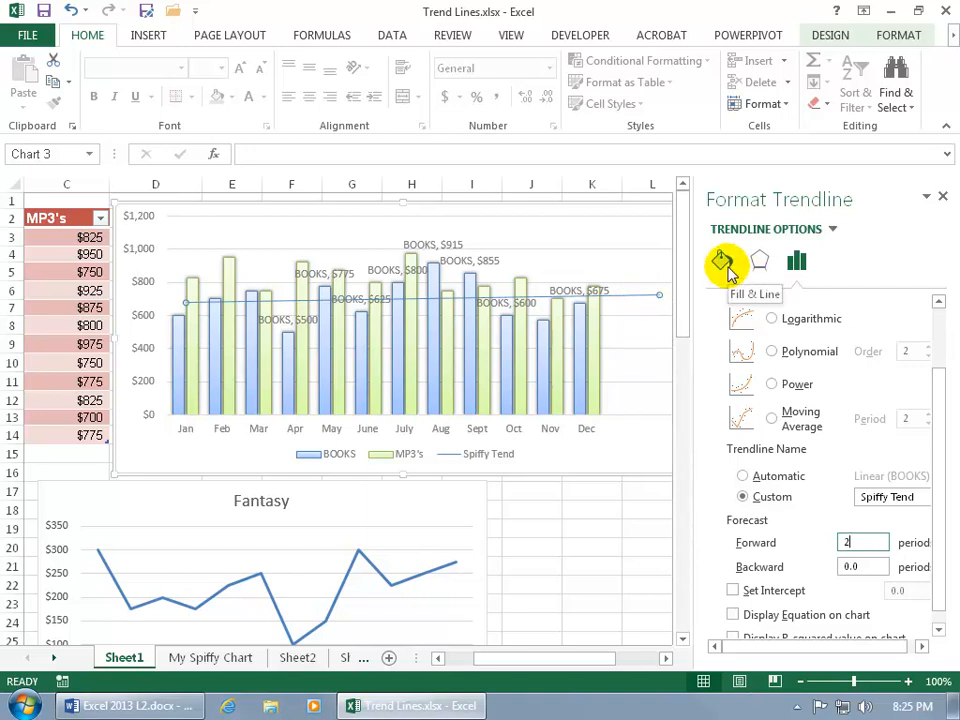
# Make the trendline a solid line in the Fill & Line settings
pyautogui.click(720, 260)
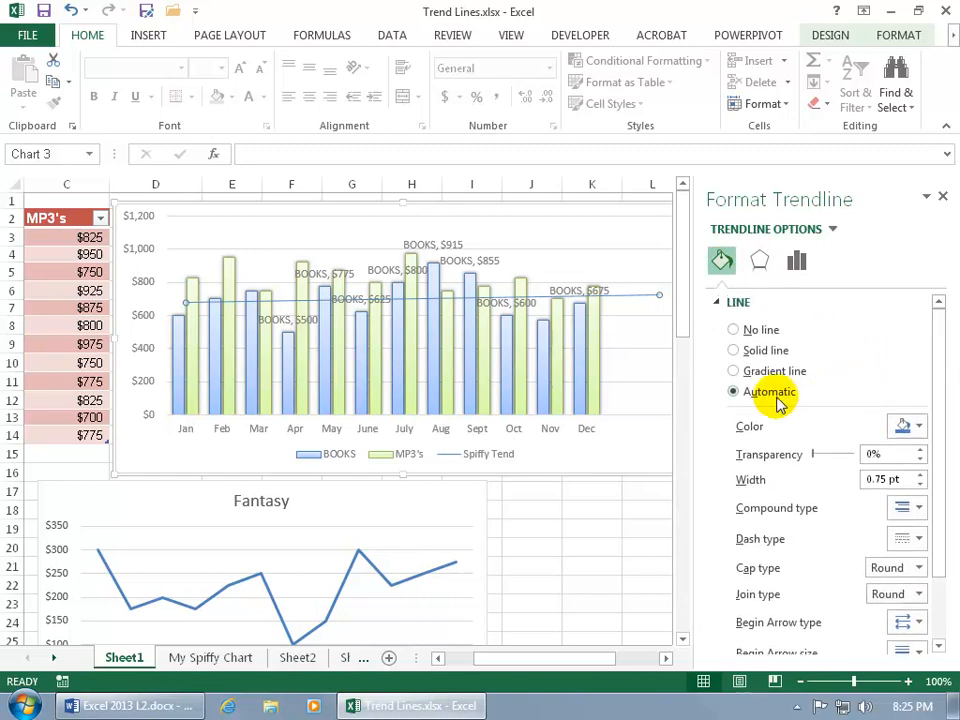
pyautogui.click(734, 370)
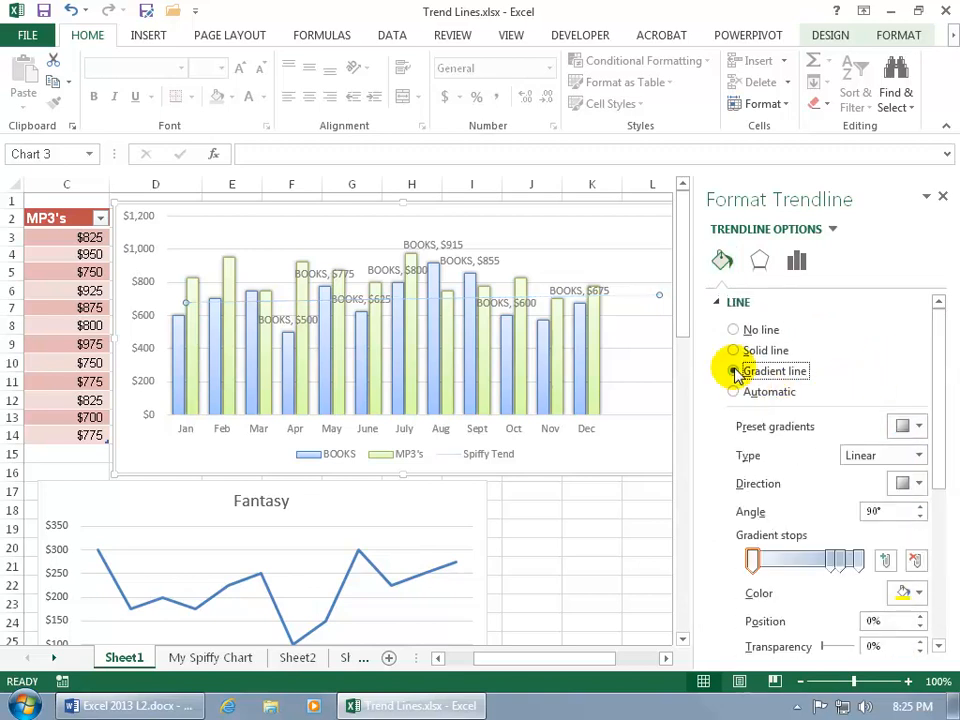
pyautogui.click(734, 370)
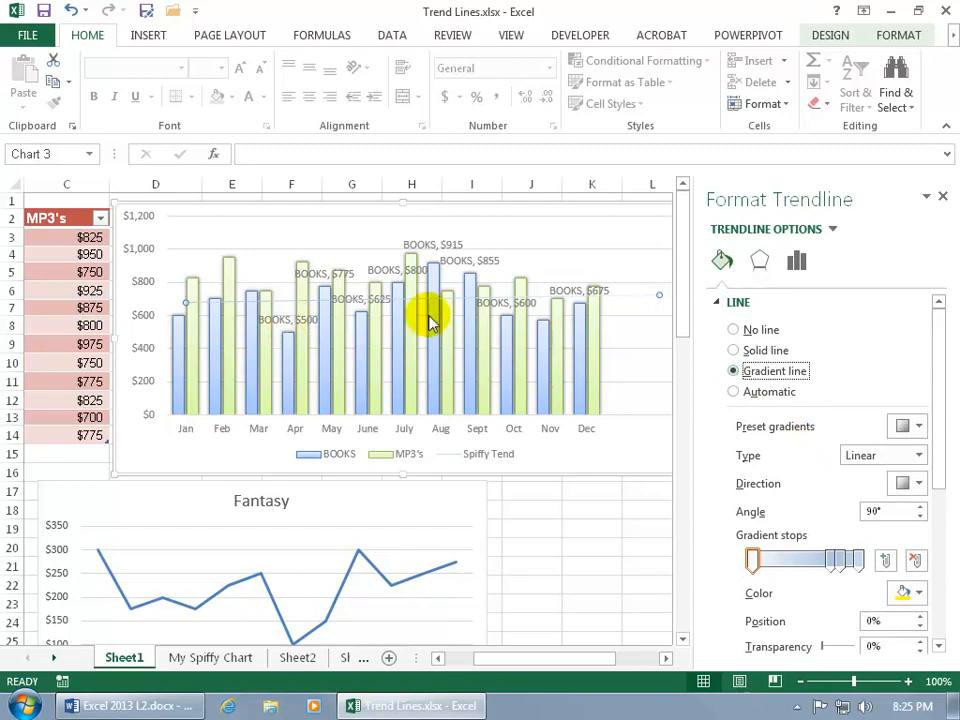
pyautogui.click(732, 350)
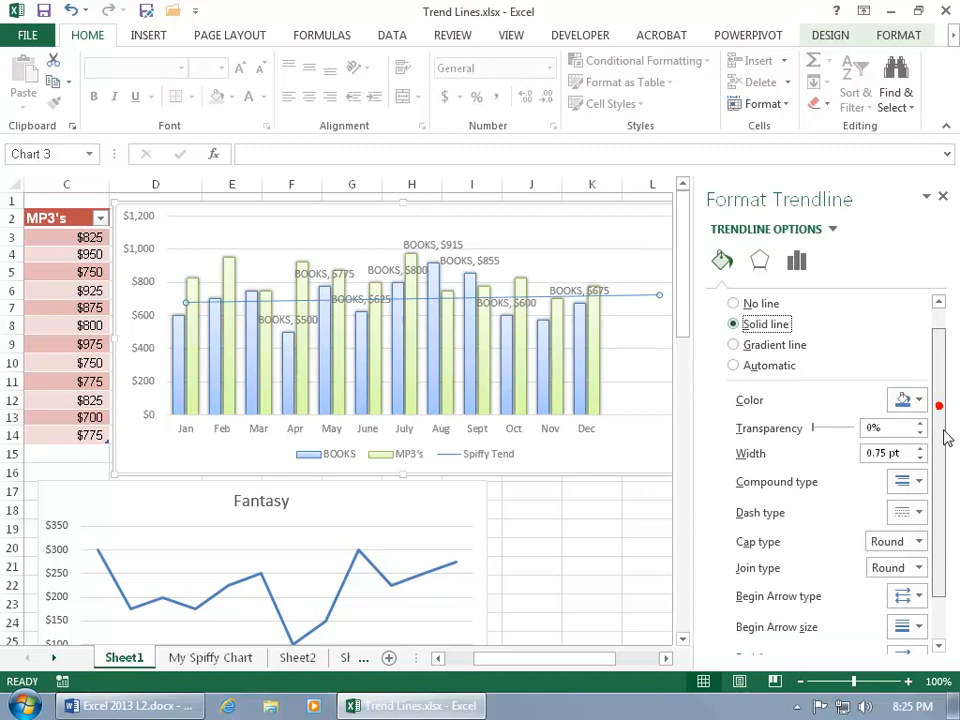
# Colour the line red, 2.5 pt wide, with about 10% transparency
pyautogui.click(918, 400)
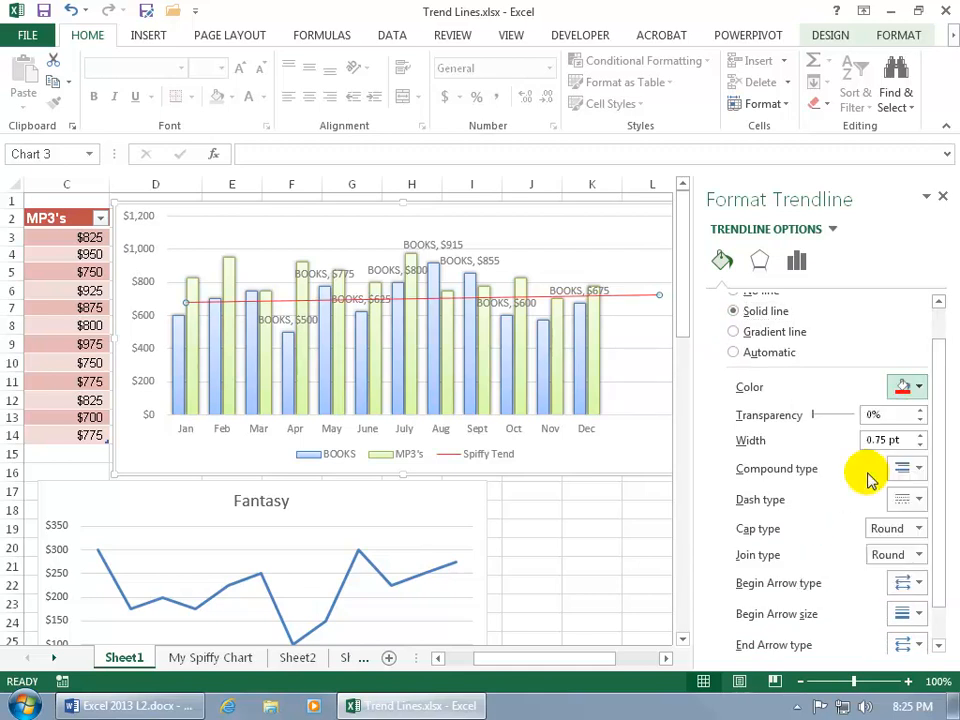
pyautogui.click(920, 436)
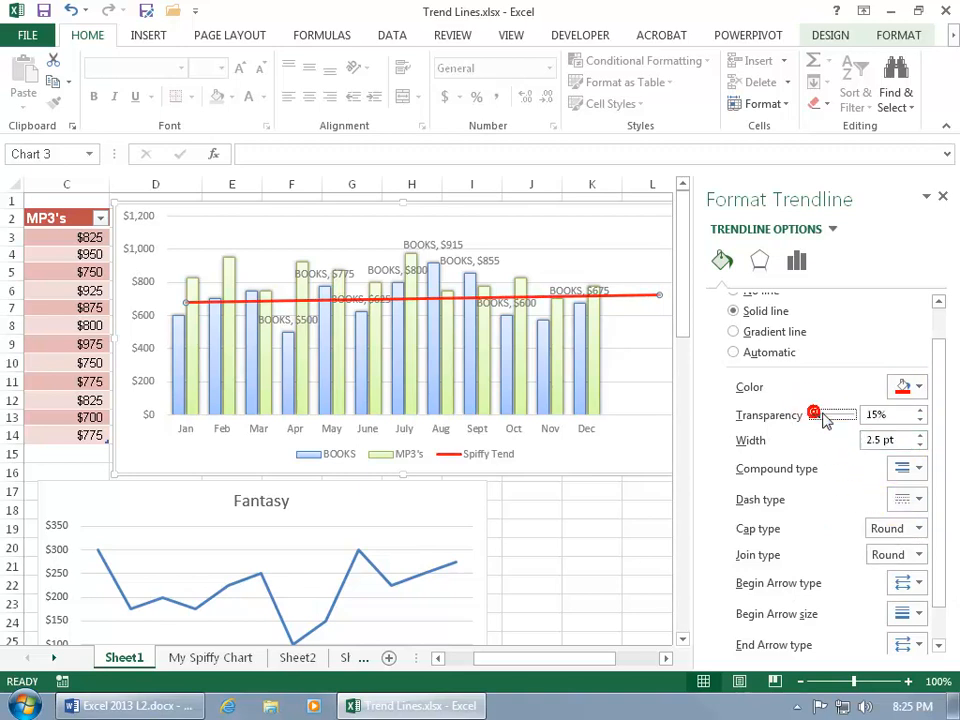
pyautogui.moveTo(816, 414); pyautogui.dragTo(828, 414)
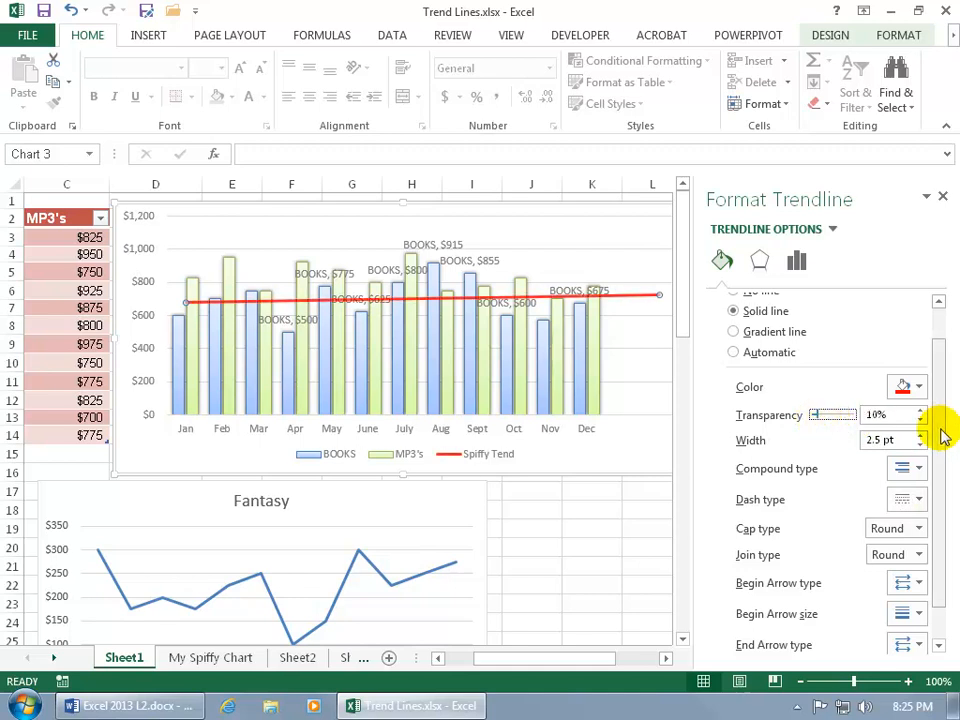
pyautogui.scroll(-3)
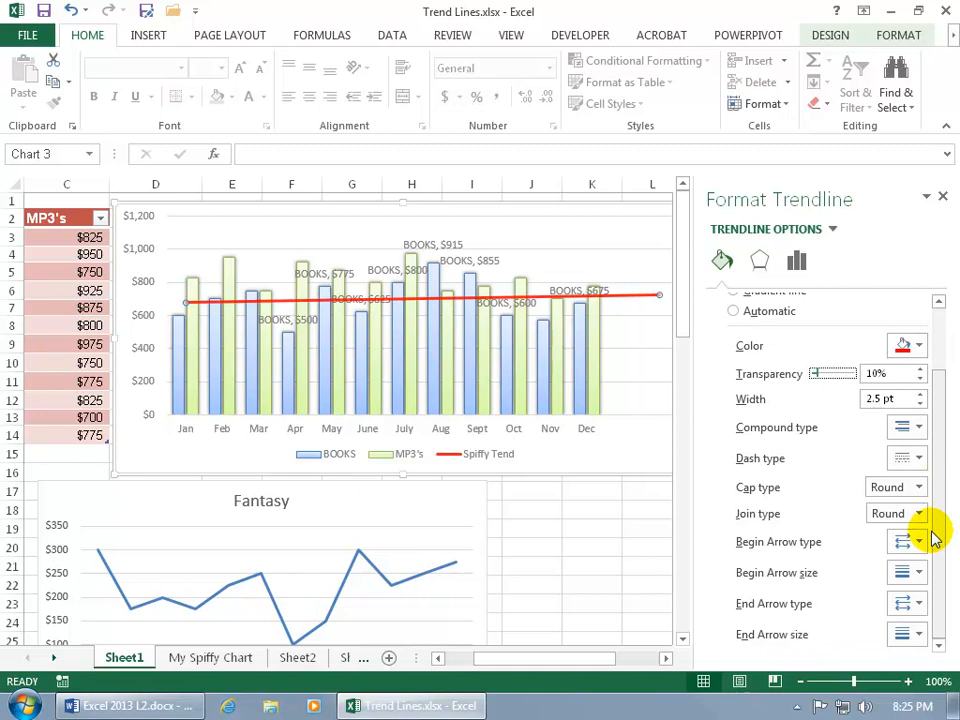
# Give the line a Begin Arrow and End Arrow type, then deselect the chart
pyautogui.click(918, 540)
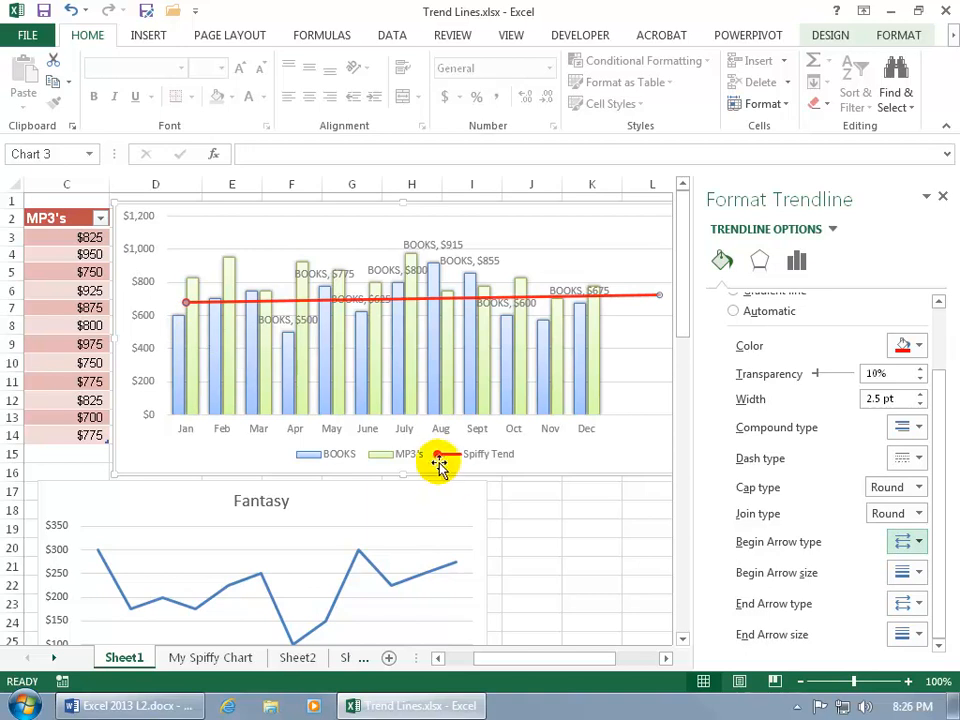
pyautogui.click(908, 604)
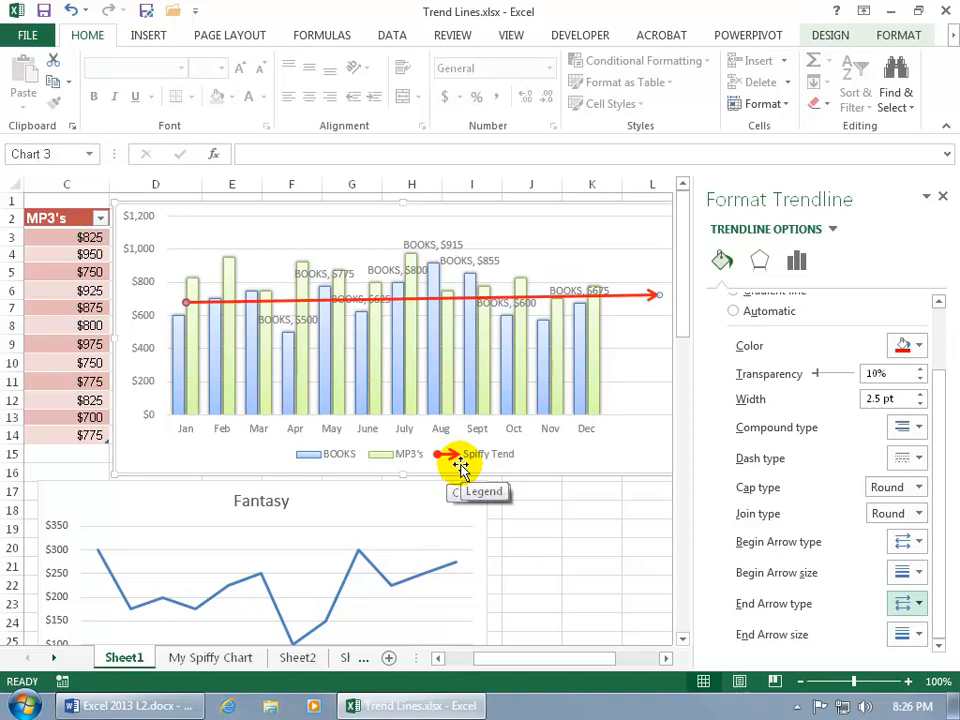
pyautogui.moveTo(460, 468)
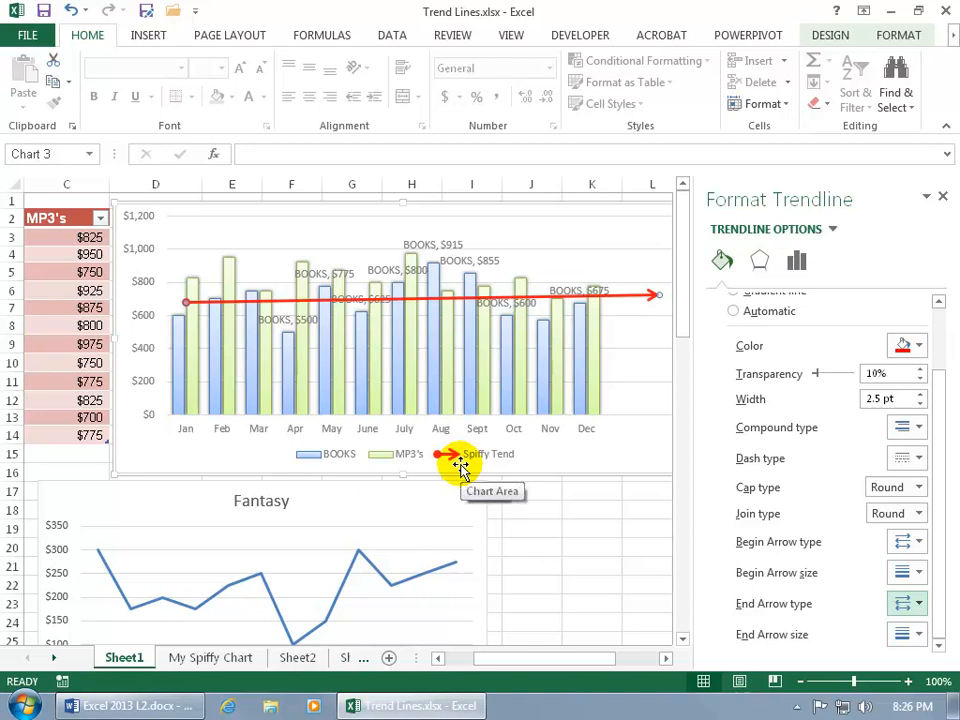
pyautogui.moveTo(548, 452)
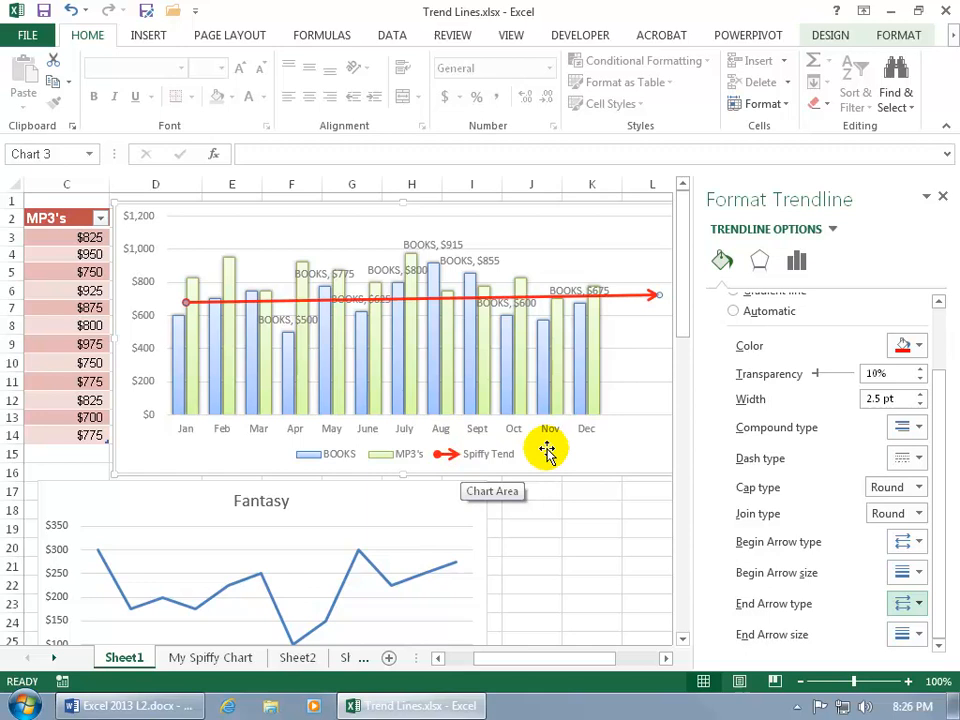
pyautogui.click(942, 196)
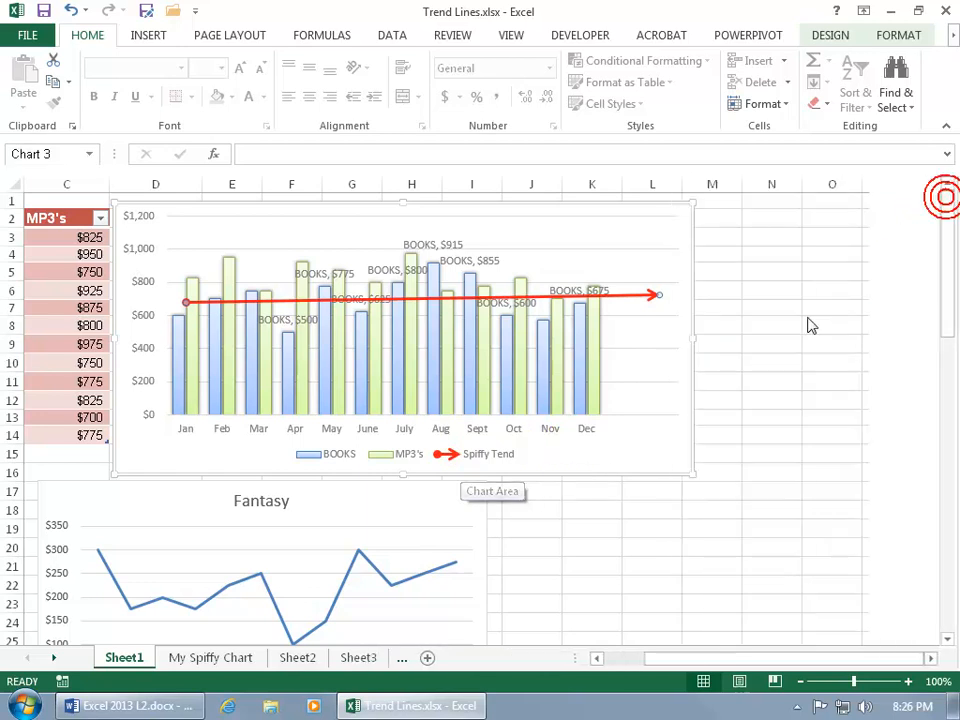
pyautogui.moveTo(504, 304)
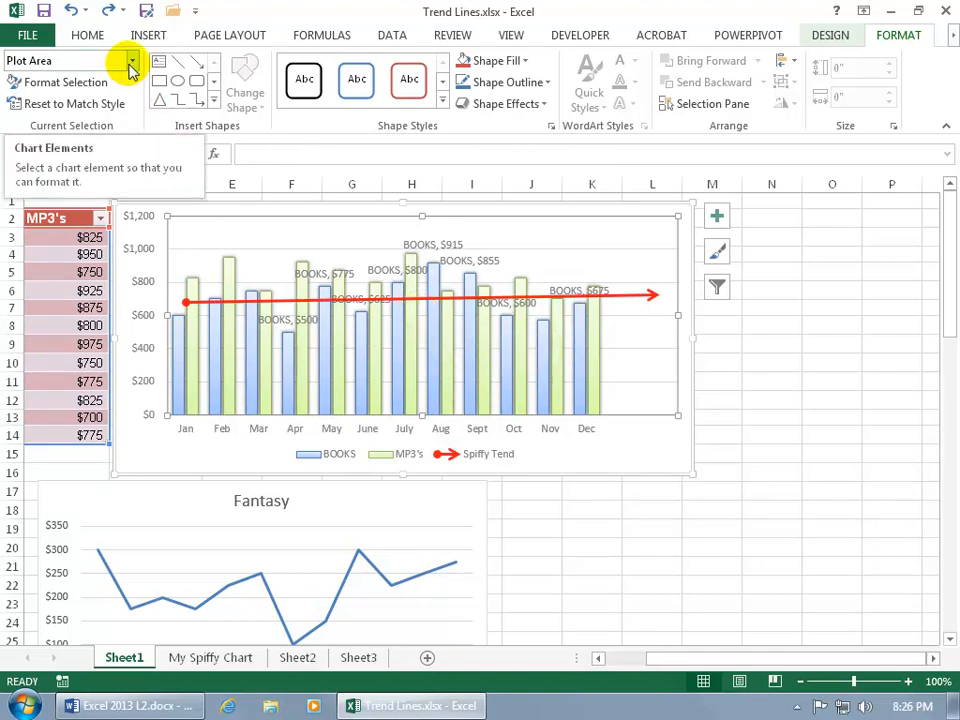
# Select Series "BOOKS" Trendline 1 from Chart Elements and reopen its format settings
pyautogui.click(132, 60)
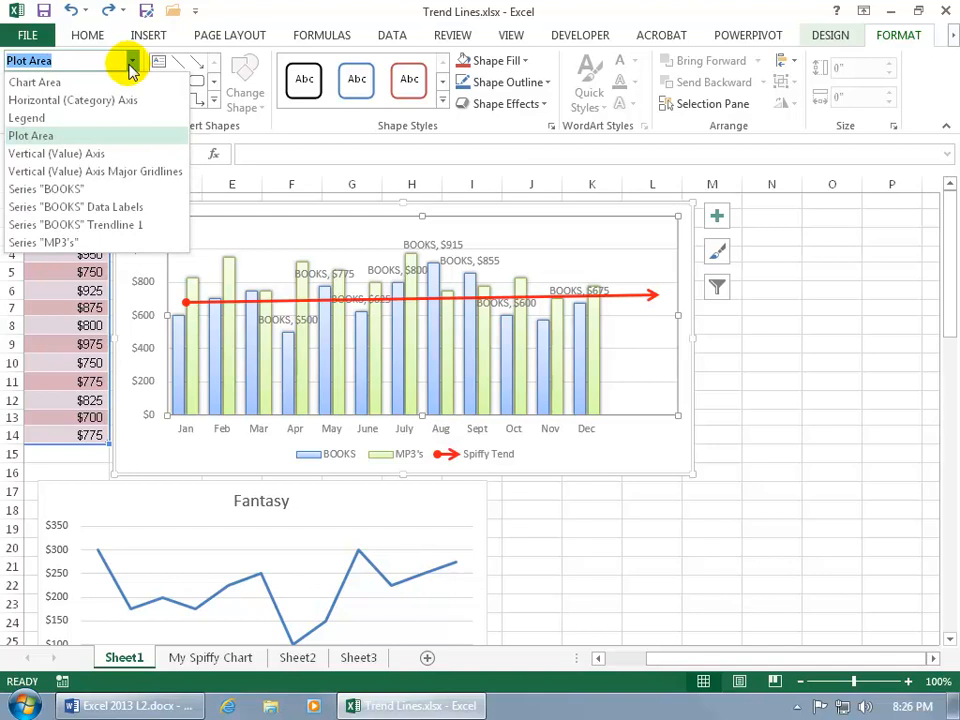
pyautogui.moveTo(112, 224)
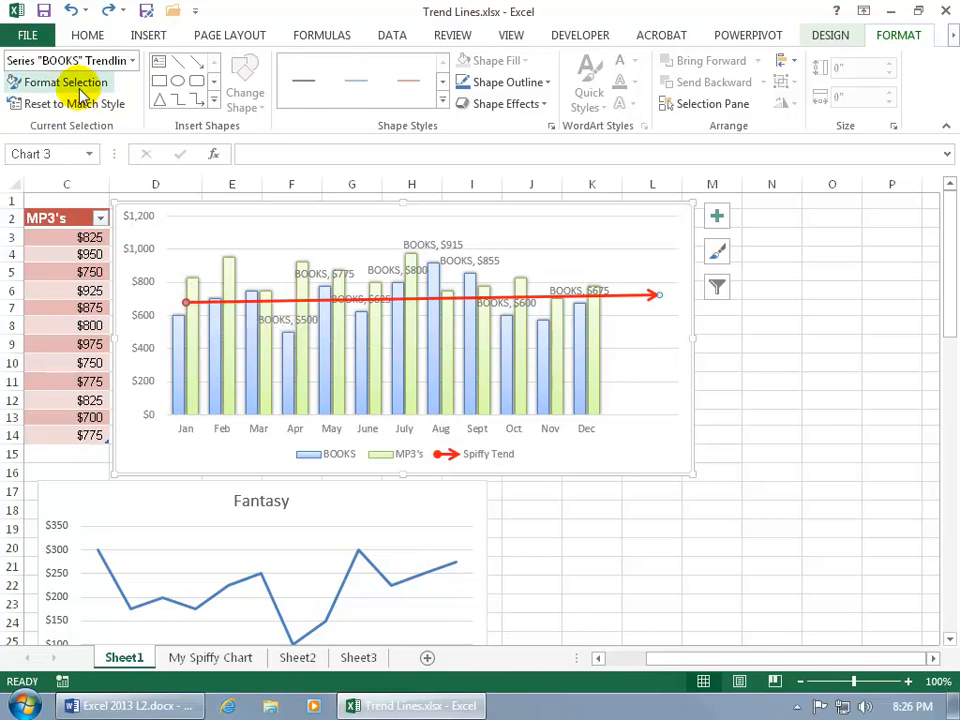
pyautogui.click(64, 82)
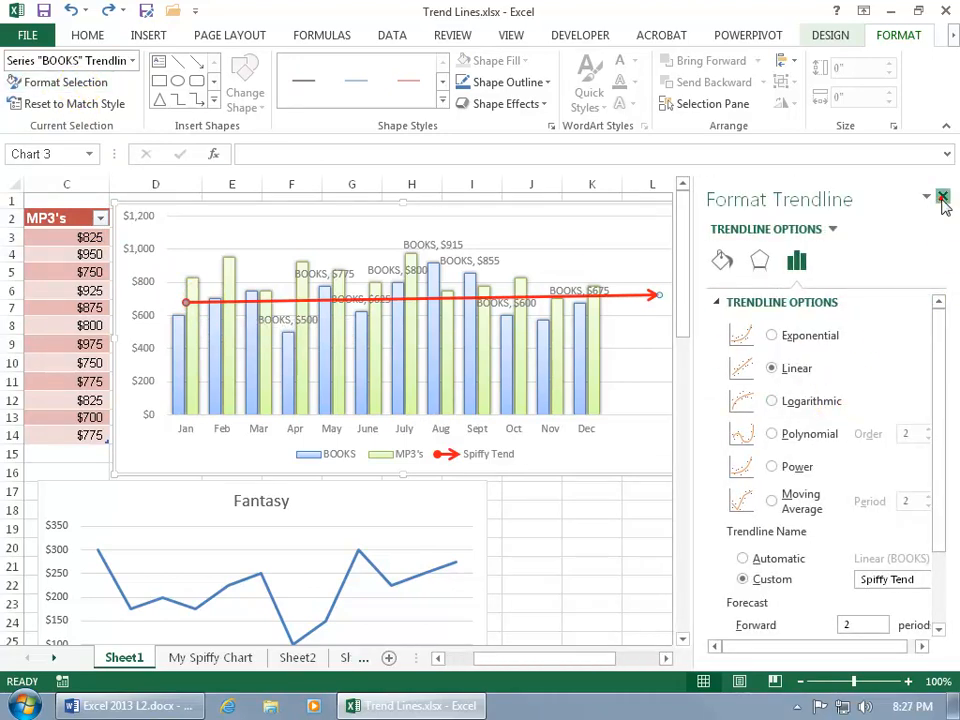
pyautogui.rightClick(530, 304)
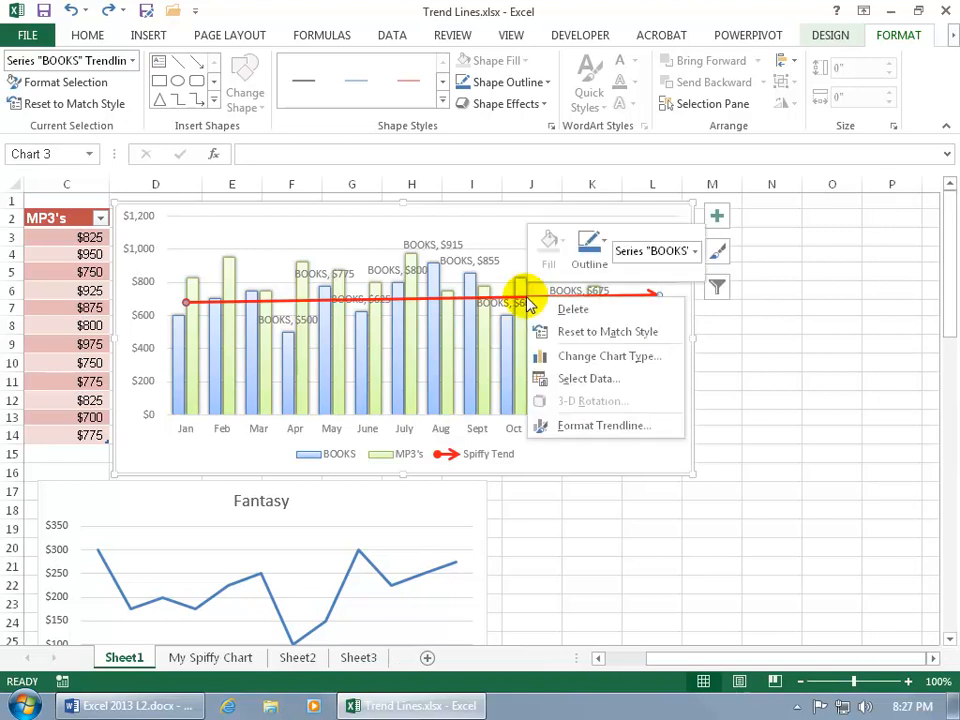